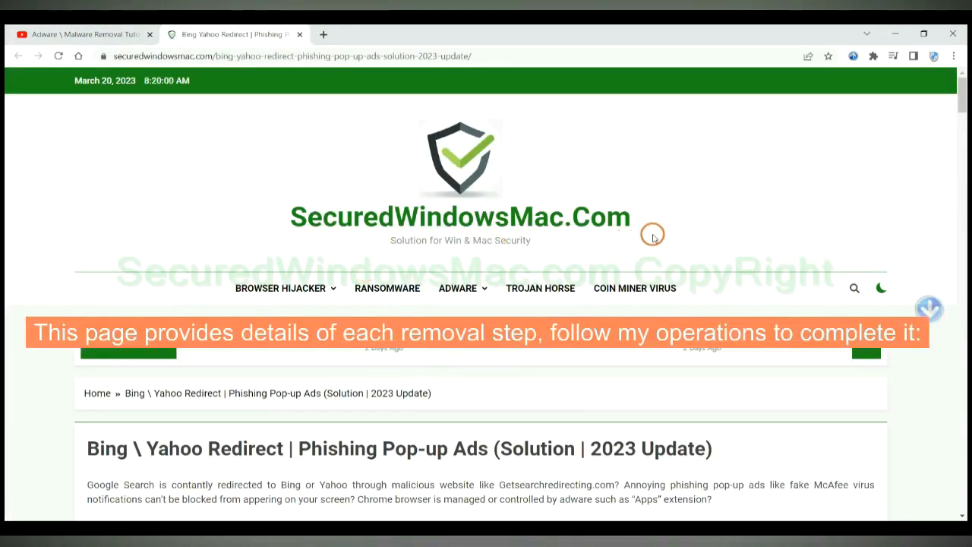
# Step: Scroll past the fake alert images to the Instant Automatic Removal SpyHunter download buttons
pyautogui.scroll(-3)
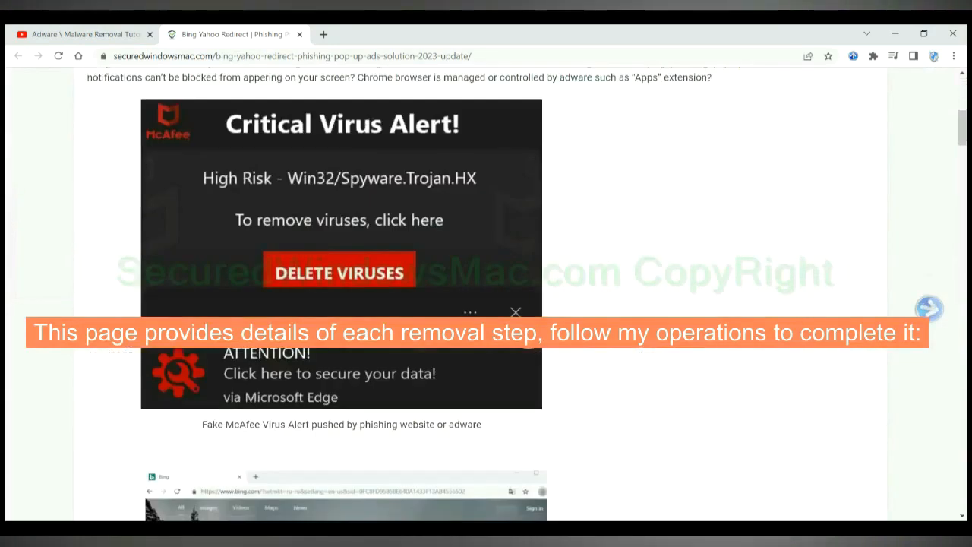
pyautogui.scroll(-3)
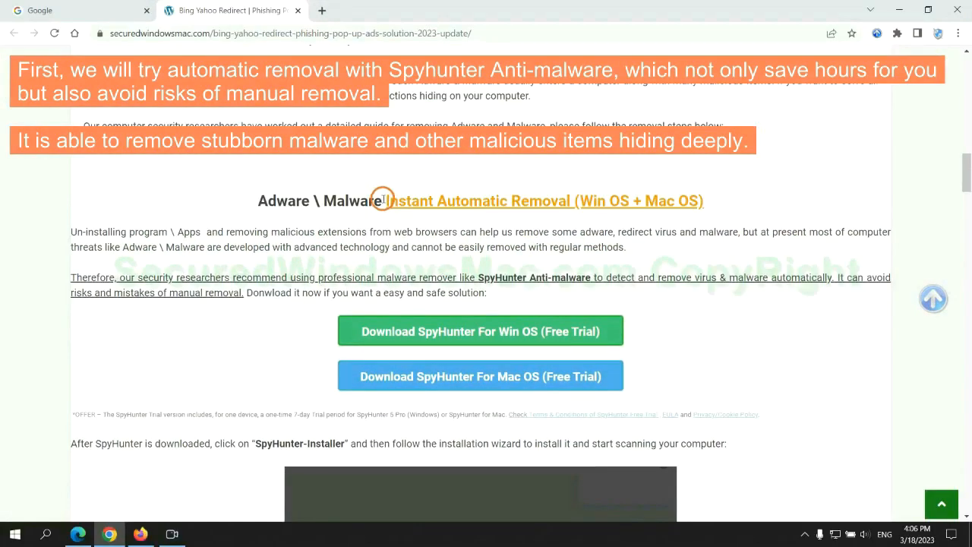
pyautogui.doubleClick(441, 201)
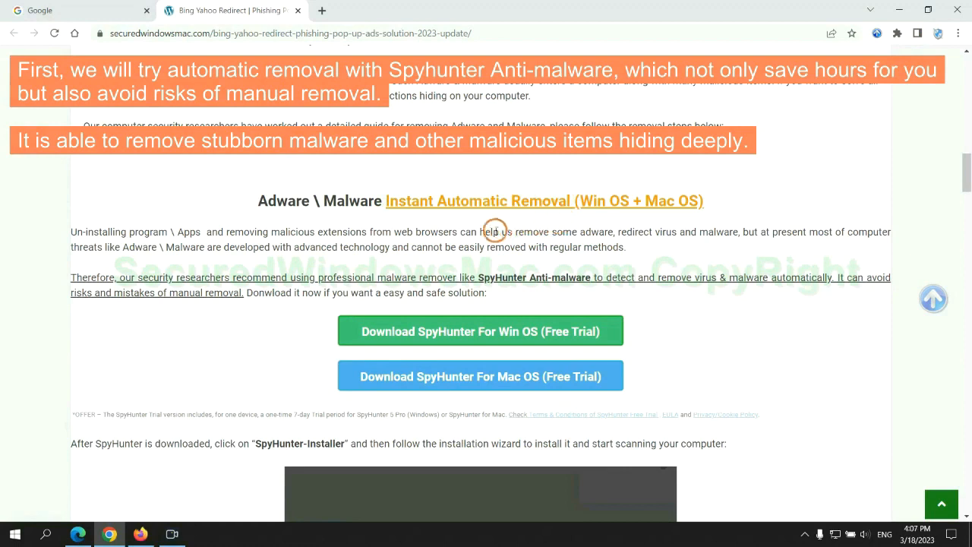
pyautogui.moveTo(366, 222)
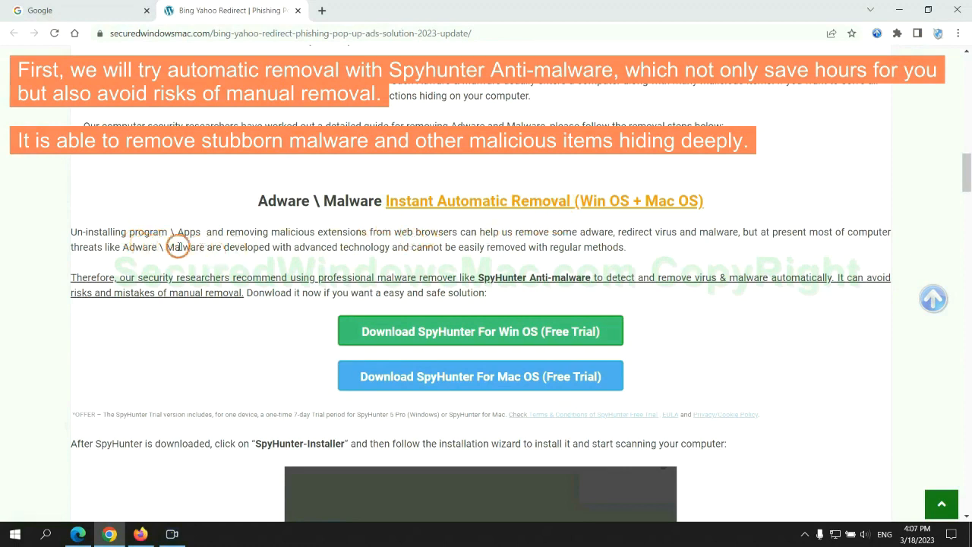
# Step: Download the SpyHunter installer for Windows, keep it despite the warning, and launch it
pyautogui.scroll(-3)
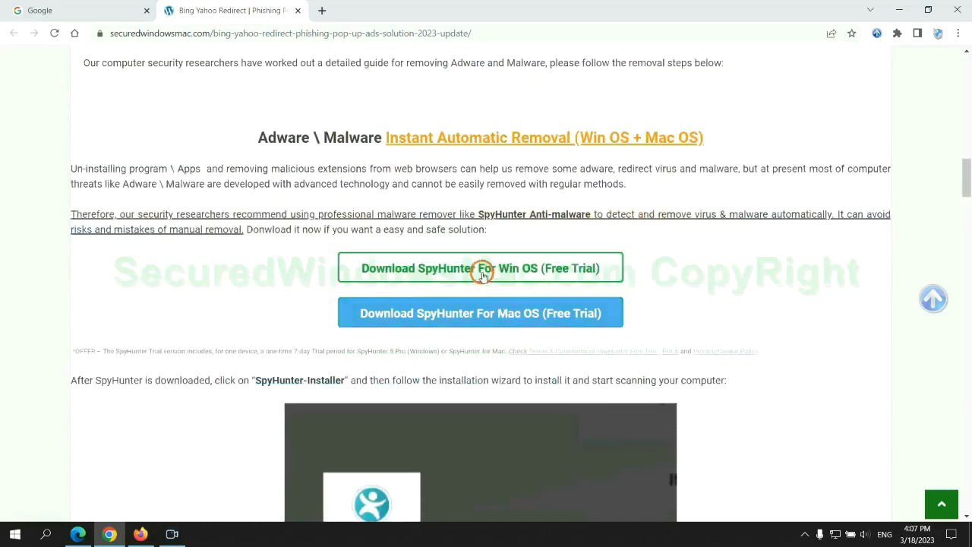
pyautogui.moveTo(490, 313)
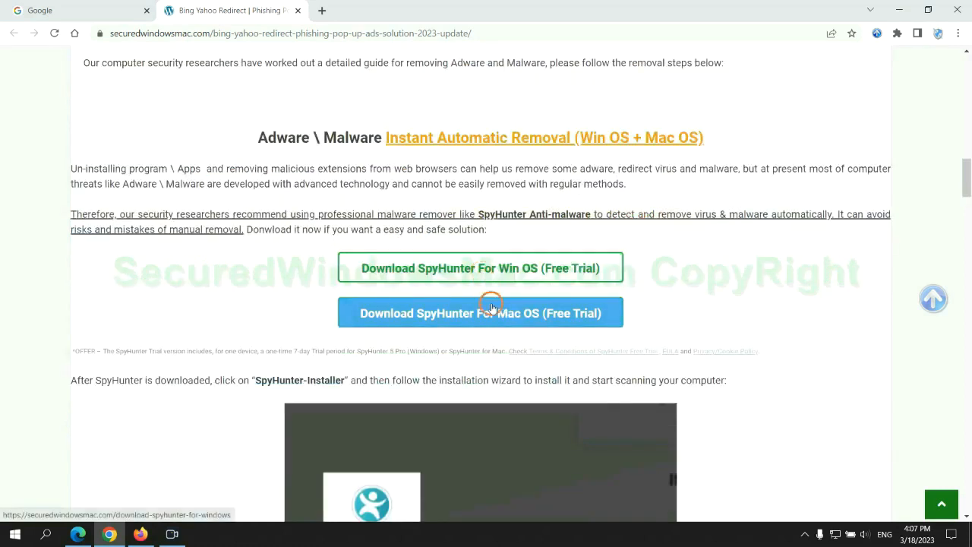
pyautogui.scroll(-3)
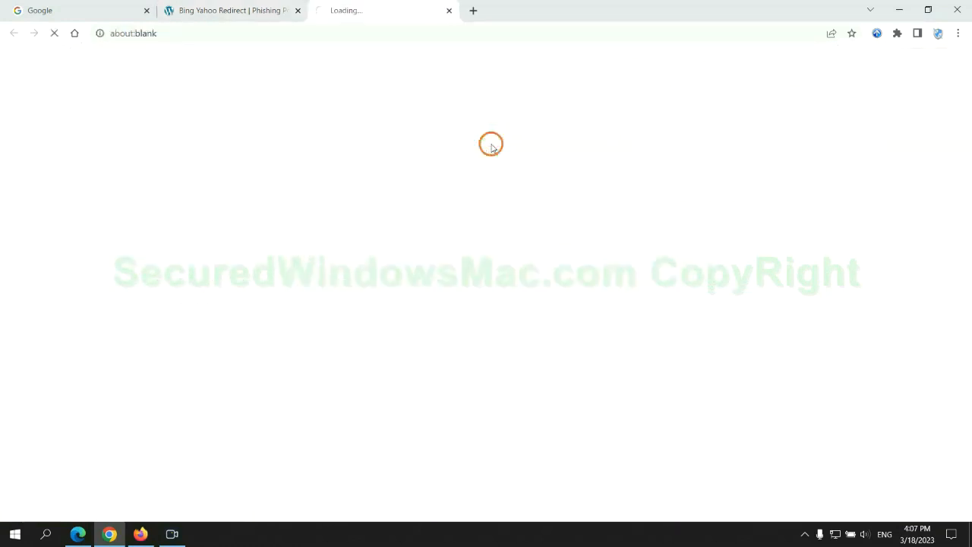
pyautogui.click(480, 141)
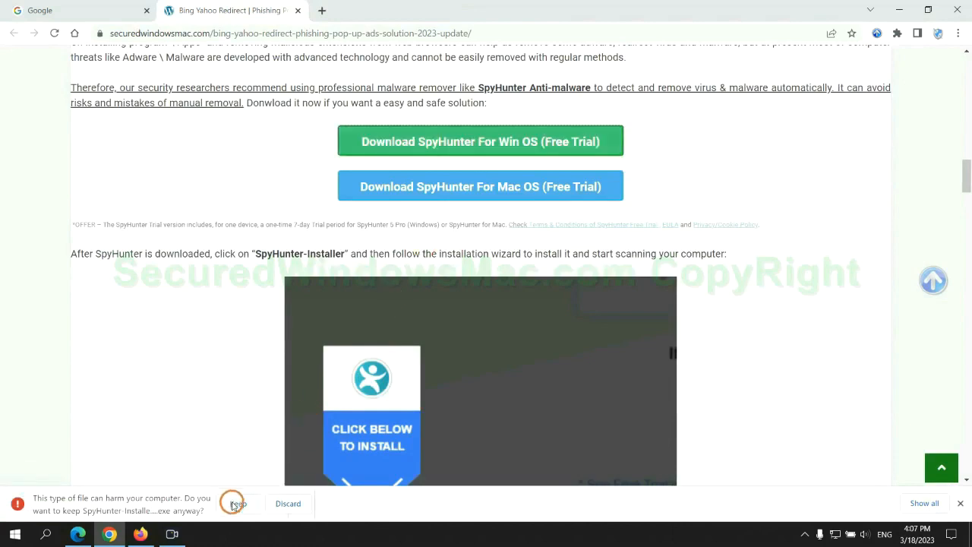
pyautogui.click(237, 503)
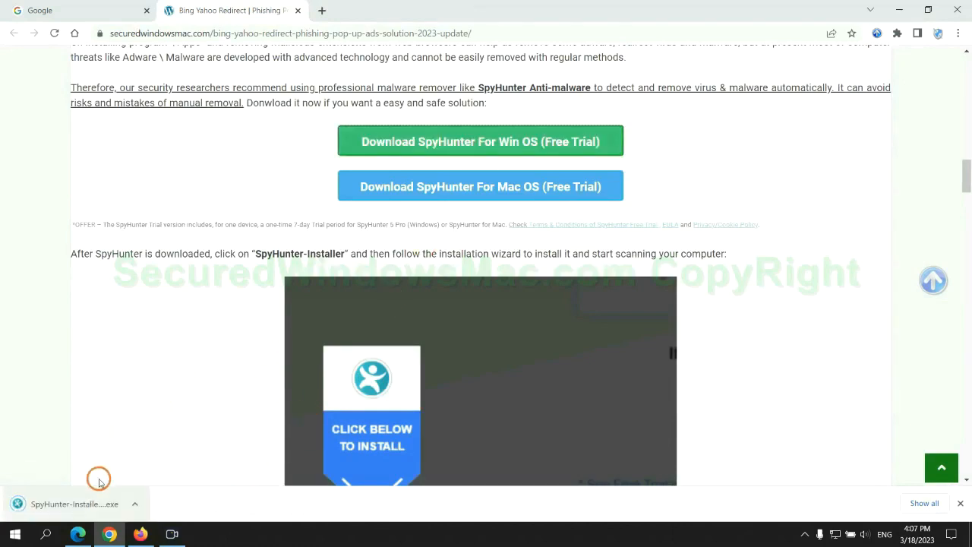
pyautogui.click(74, 504)
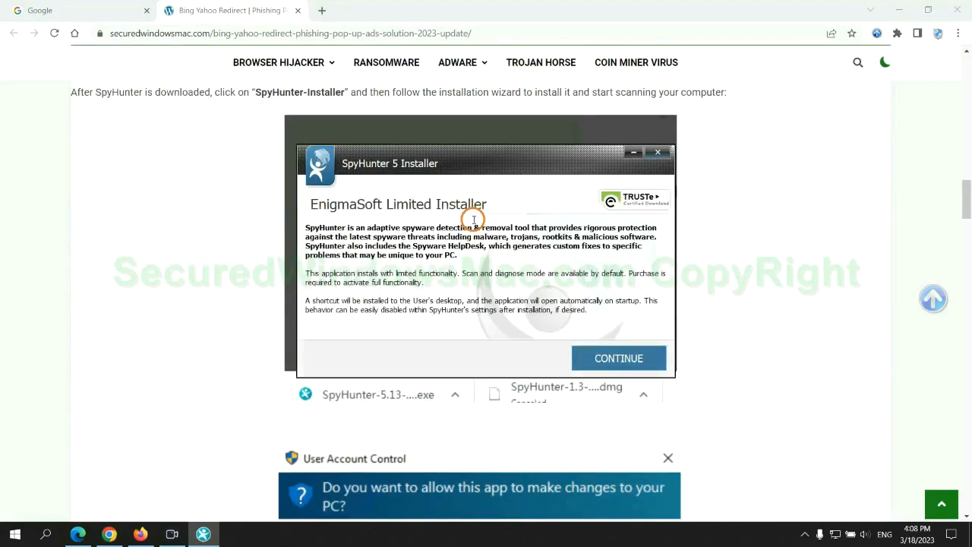
pyautogui.moveTo(486, 177)
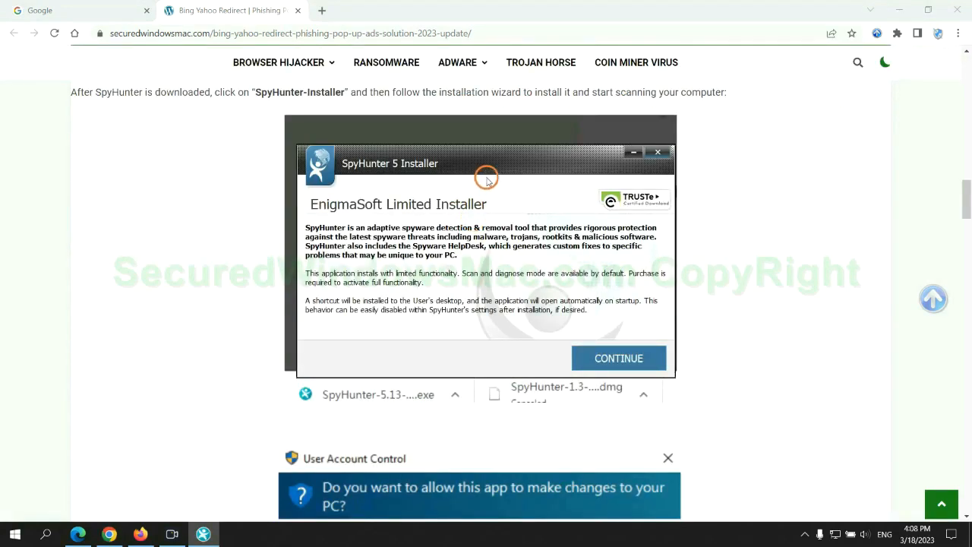
# Step: Continue past the SpyHunter 5 introduction and accept the EULA and Privacy Policy
pyautogui.click(618, 358)
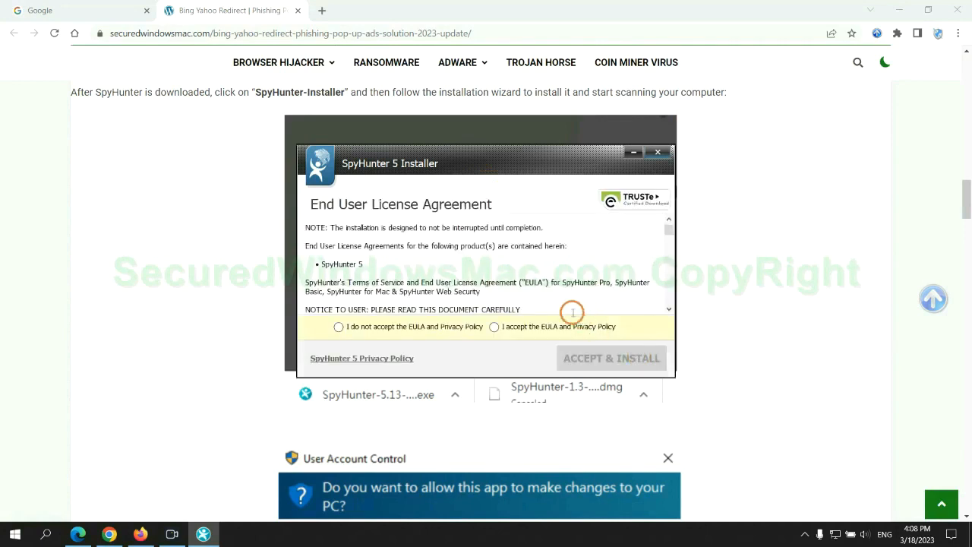
pyautogui.click(495, 326)
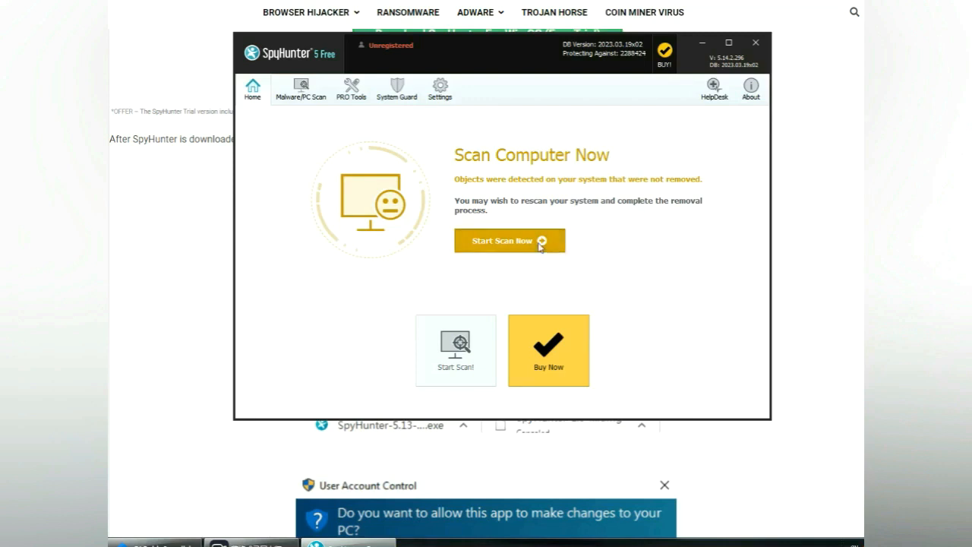
# Step: Run a SpyHunter scan, proceed from the 703 results, and choose the 7-day free trial
pyautogui.click(509, 240)
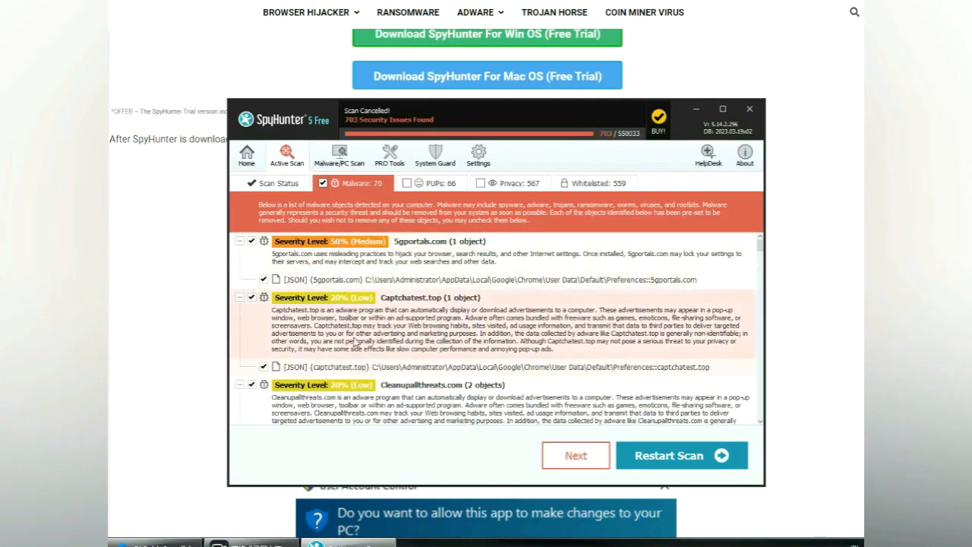
pyautogui.moveTo(576, 455)
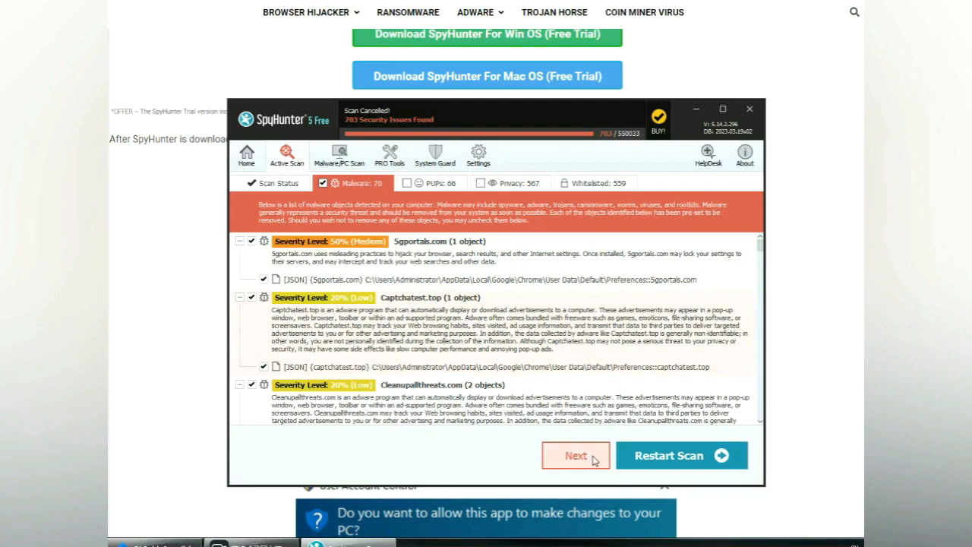
pyautogui.click(575, 455)
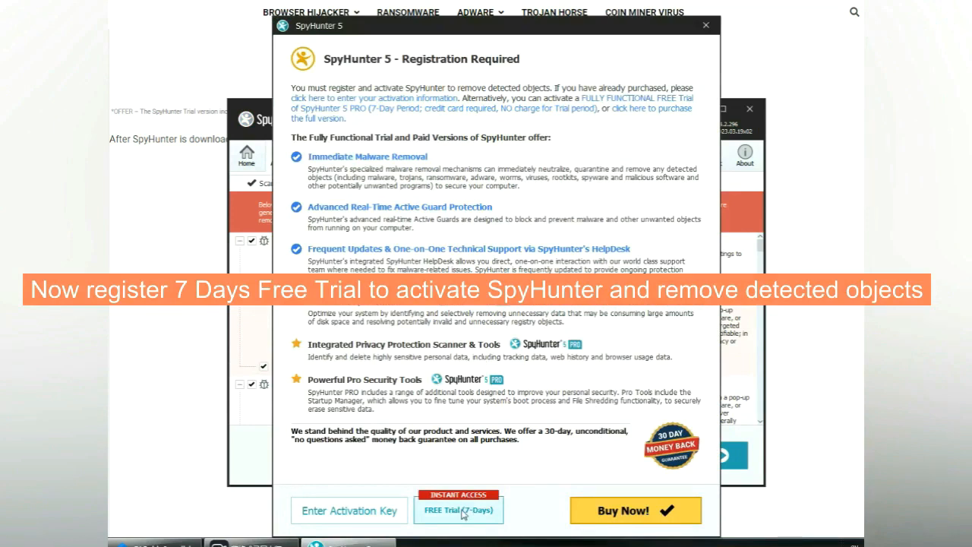
pyautogui.click(458, 509)
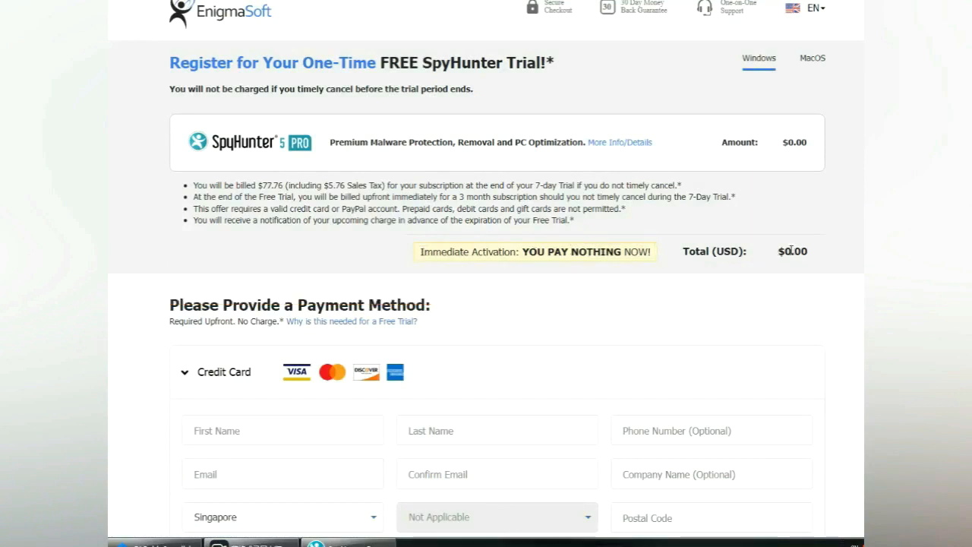
pyautogui.click(231, 35)
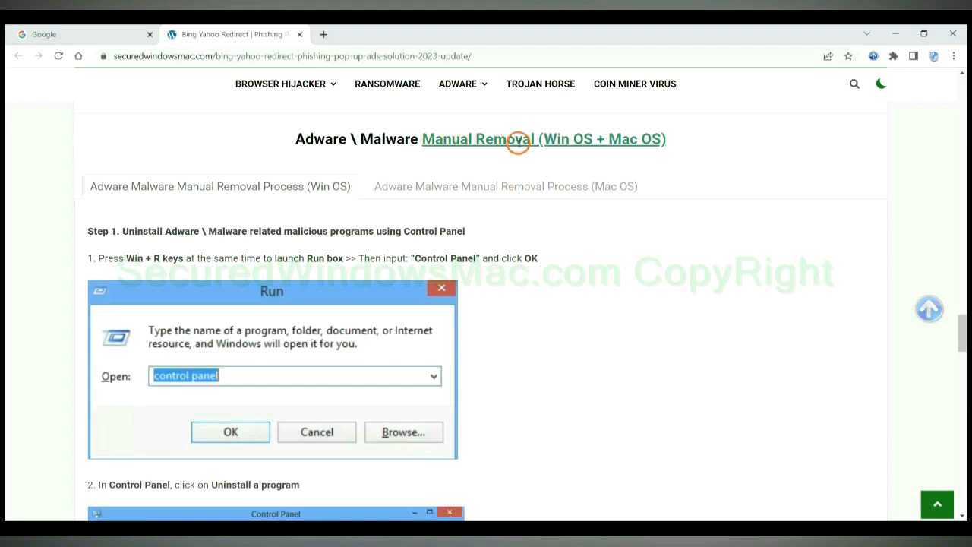
pyautogui.moveTo(549, 142)
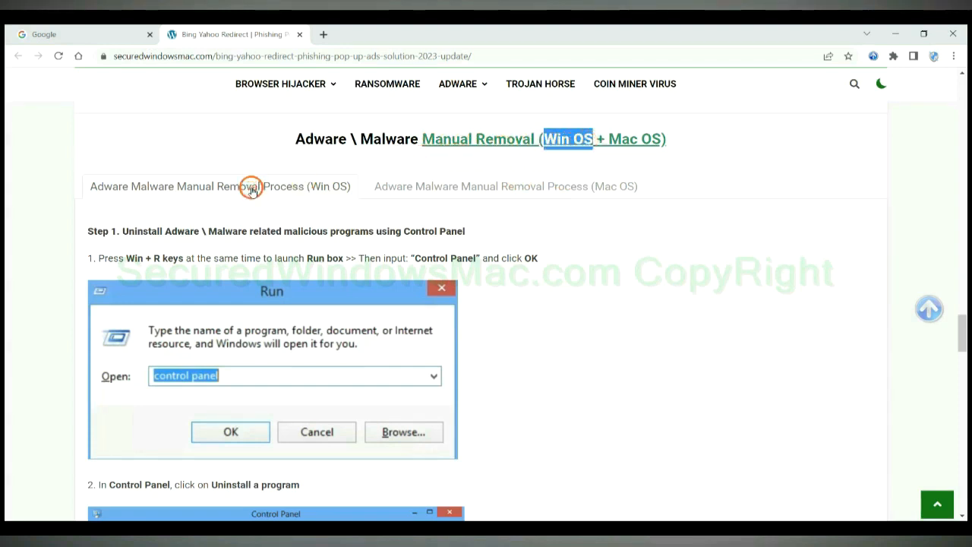
pyautogui.moveTo(240, 183)
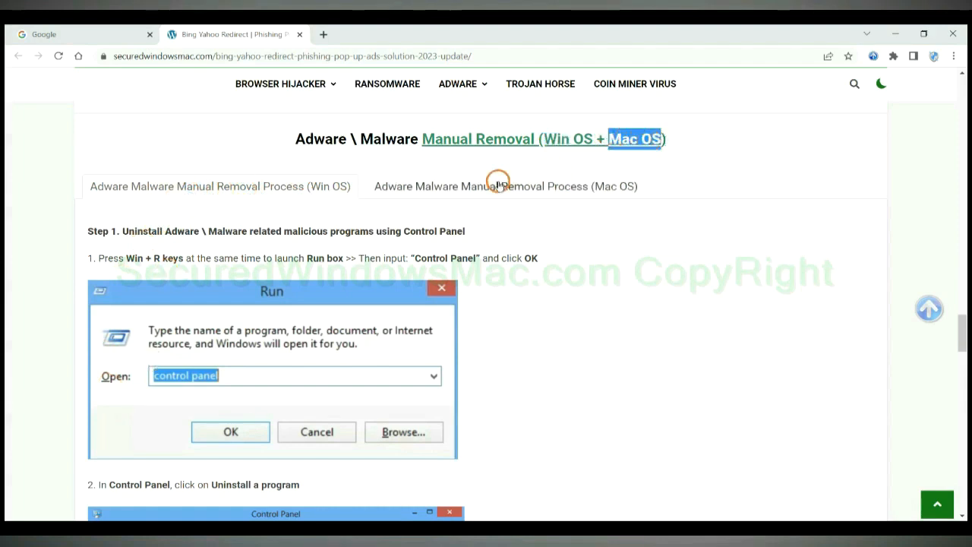
# Step: Scroll through Manual Removal, highlighting the Step 1 heading, down to Step 2 on extensions
pyautogui.click(505, 186)
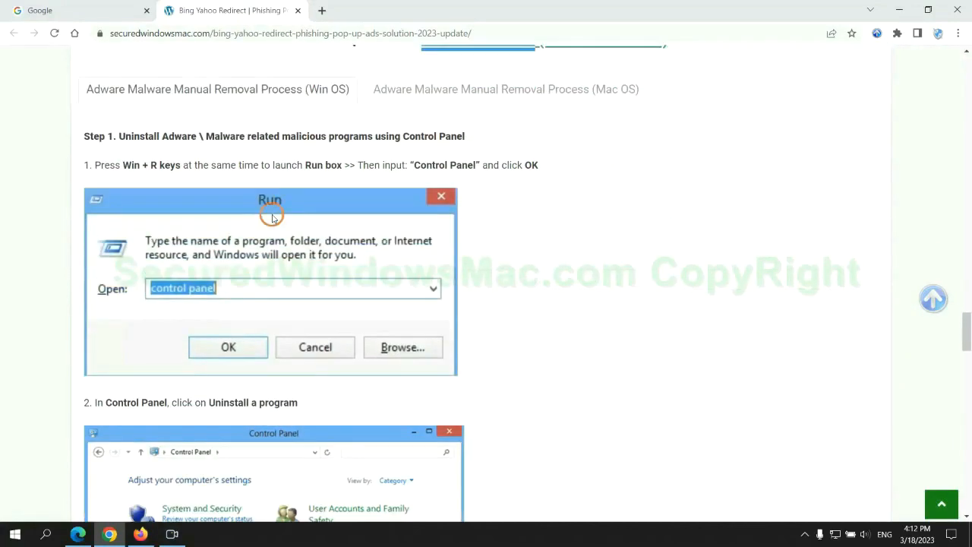
pyautogui.moveTo(122, 137)
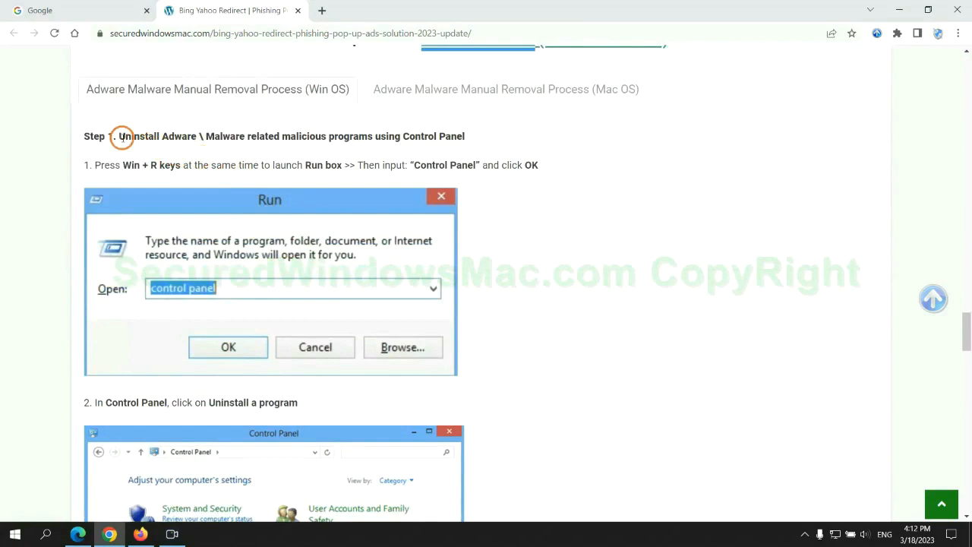
pyautogui.moveTo(118, 136); pyautogui.dragTo(326, 136)
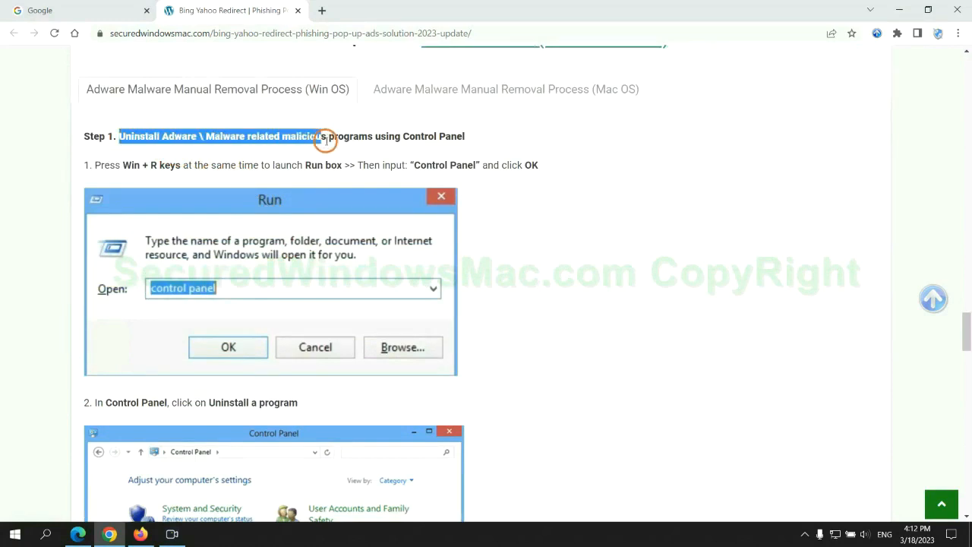
pyautogui.scroll(-3)
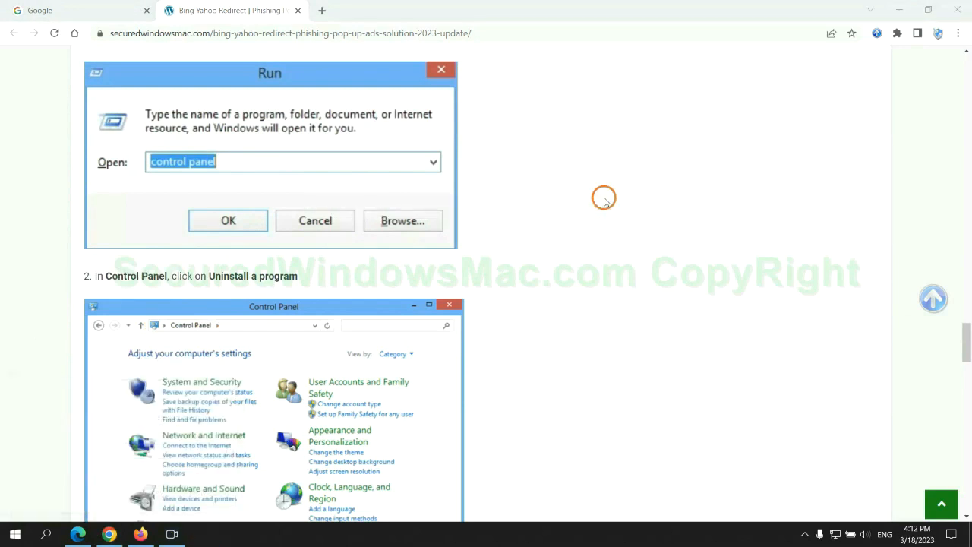
pyautogui.click(227, 220)
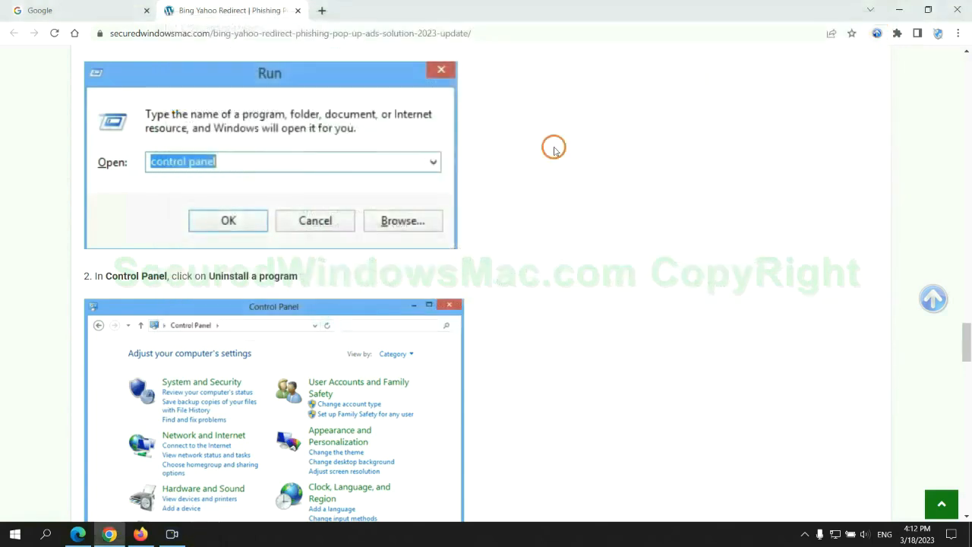
pyautogui.scroll(-3)
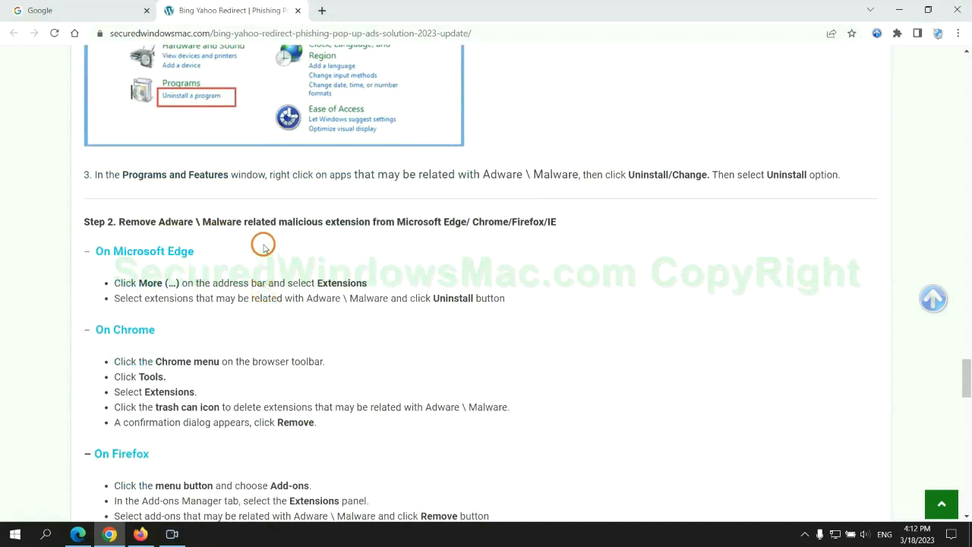
pyautogui.moveTo(385, 247)
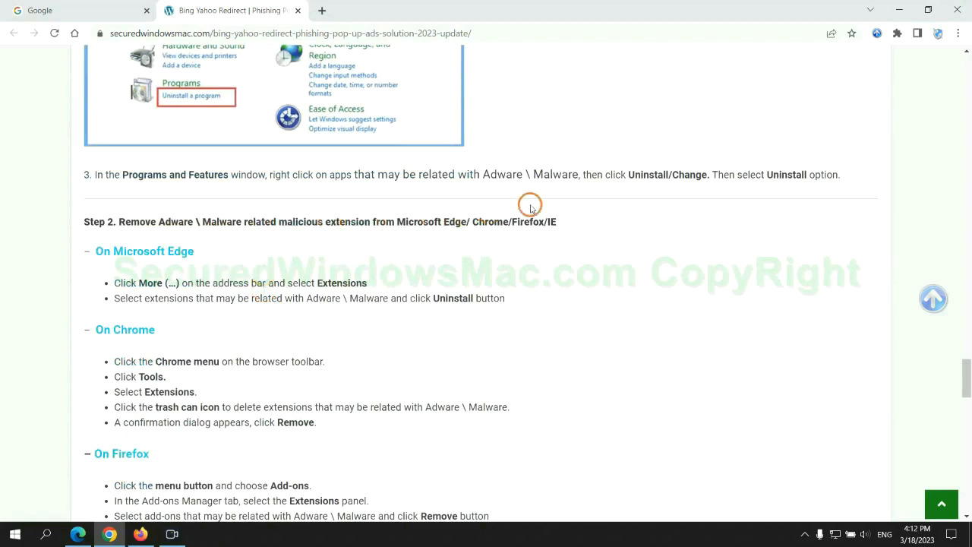
pyautogui.click(76, 10)
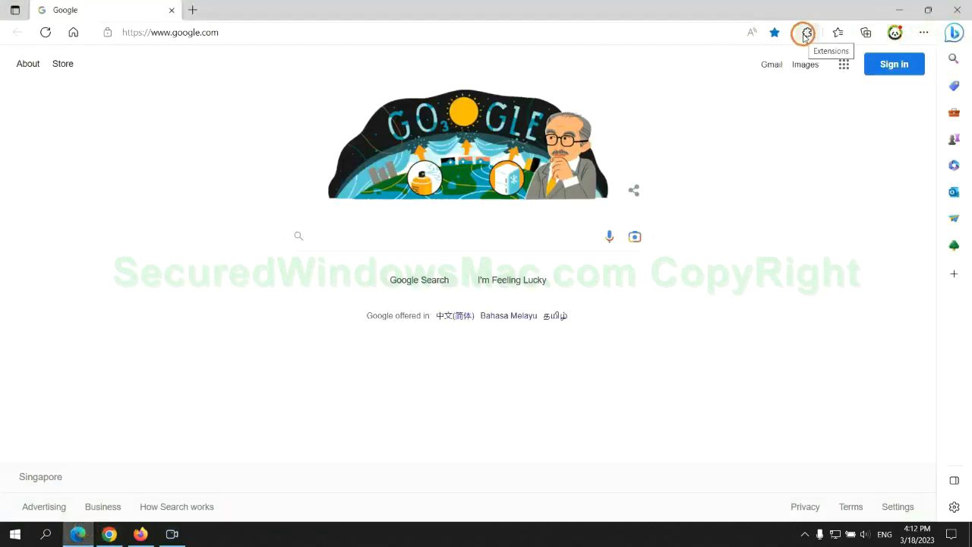
# Step: List Edge's installed extensions, including McAfee WebAdvisor, and open extension management
pyautogui.click(806, 33)
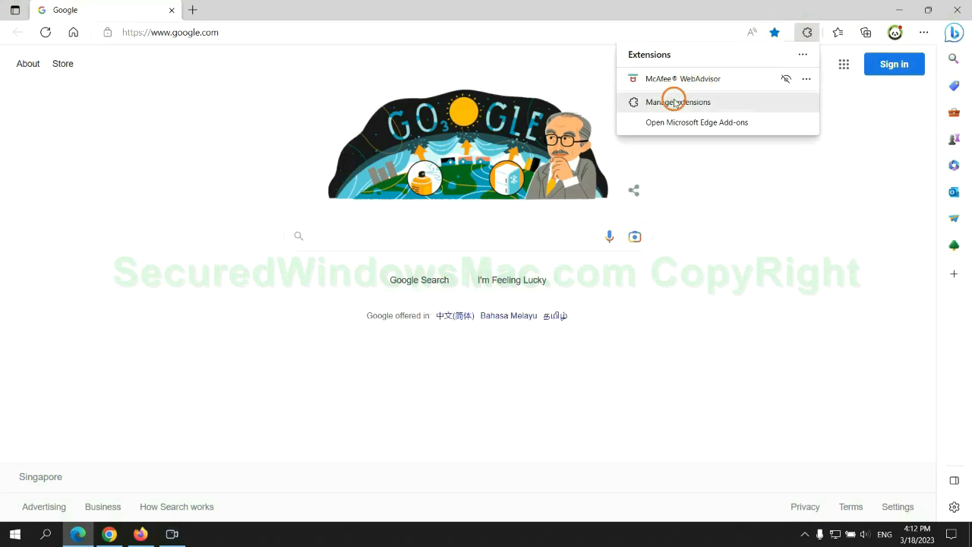
pyautogui.click(677, 101)
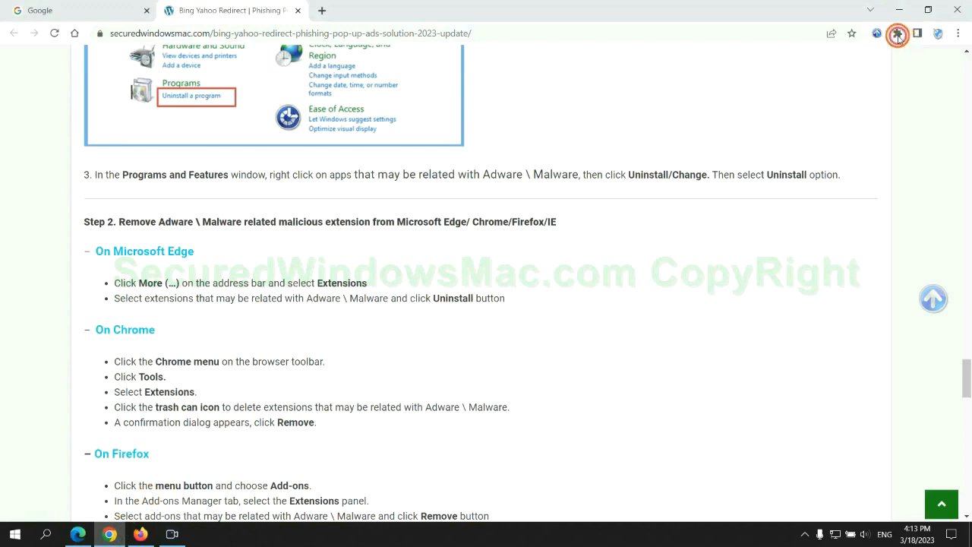
# Step: Remove the Ecosia search engine extension from Chrome's installed extensions page
pyautogui.click(896, 35)
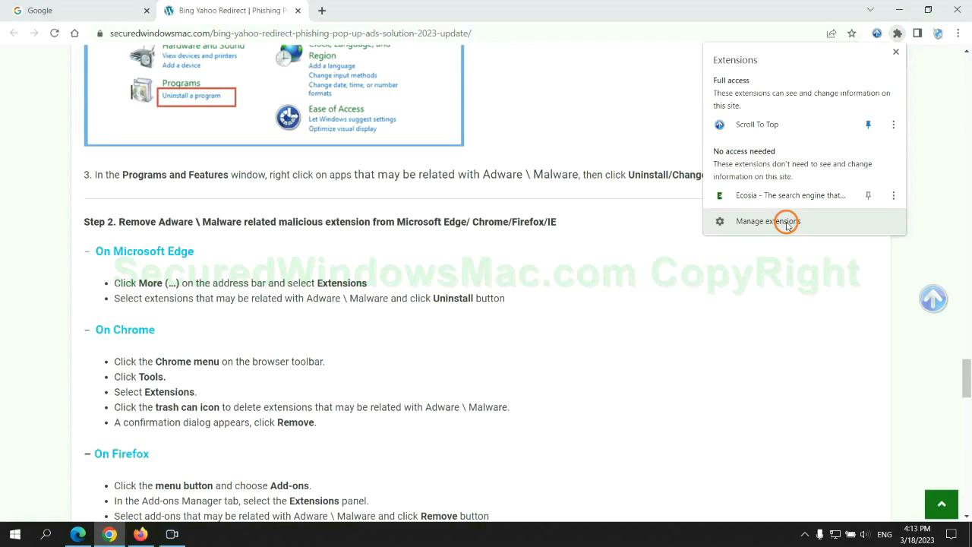
pyautogui.click(768, 221)
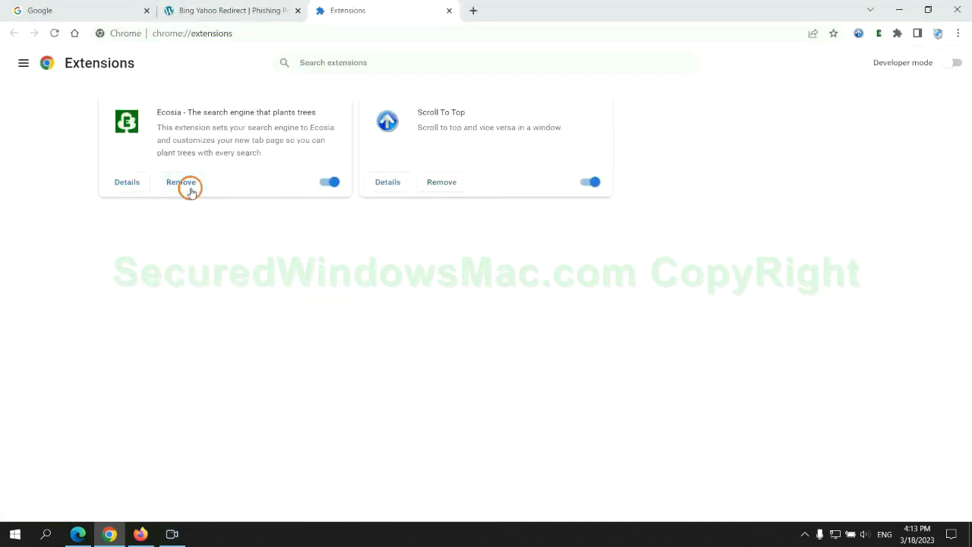
pyautogui.click(182, 182)
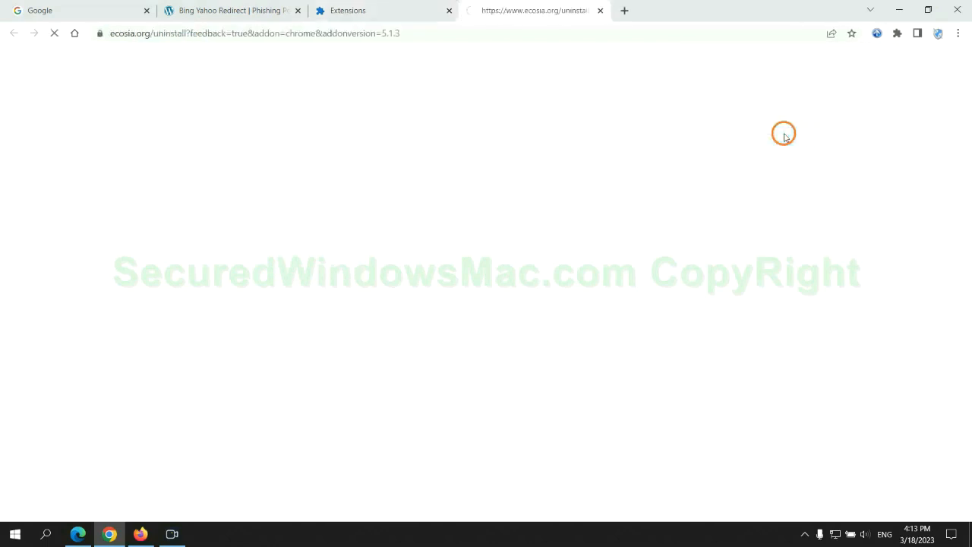
pyautogui.click(600, 10)
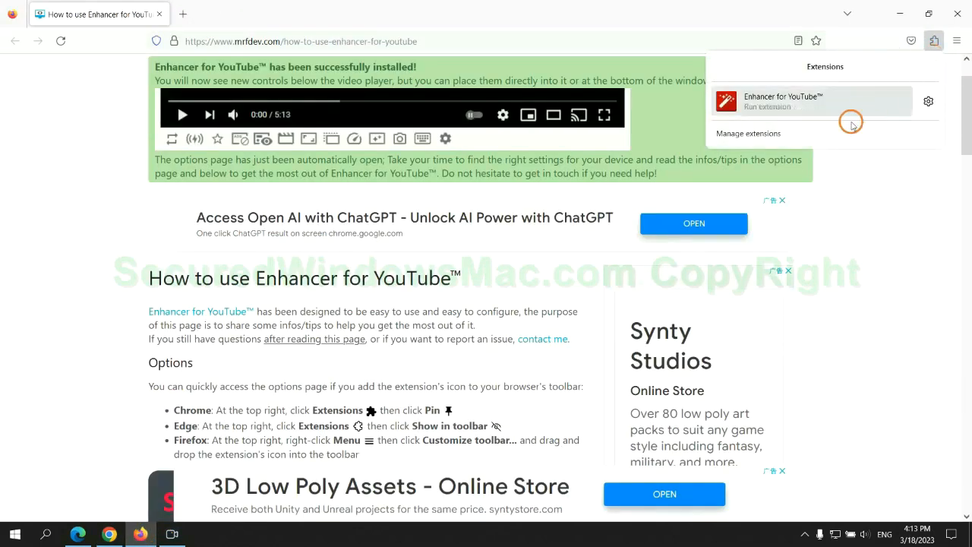
# Step: Remove Enhancer for YouTube from Firefox's add-ons manager and confirm the removal
pyautogui.click(748, 133)
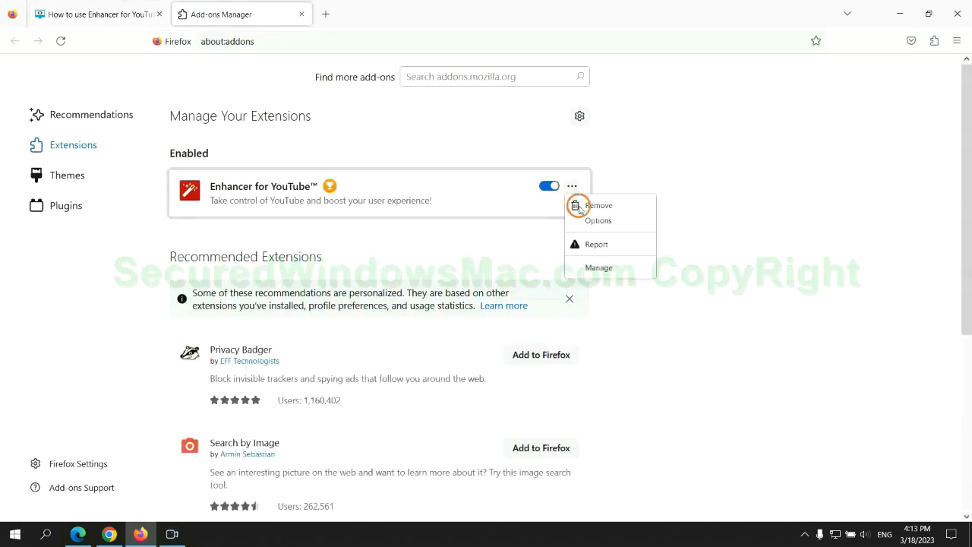
pyautogui.click(599, 205)
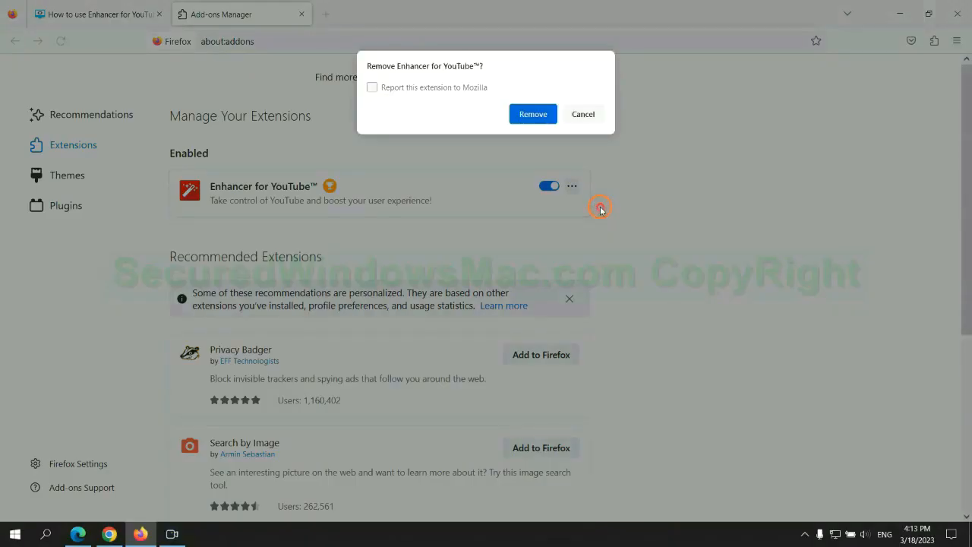
pyautogui.click(532, 113)
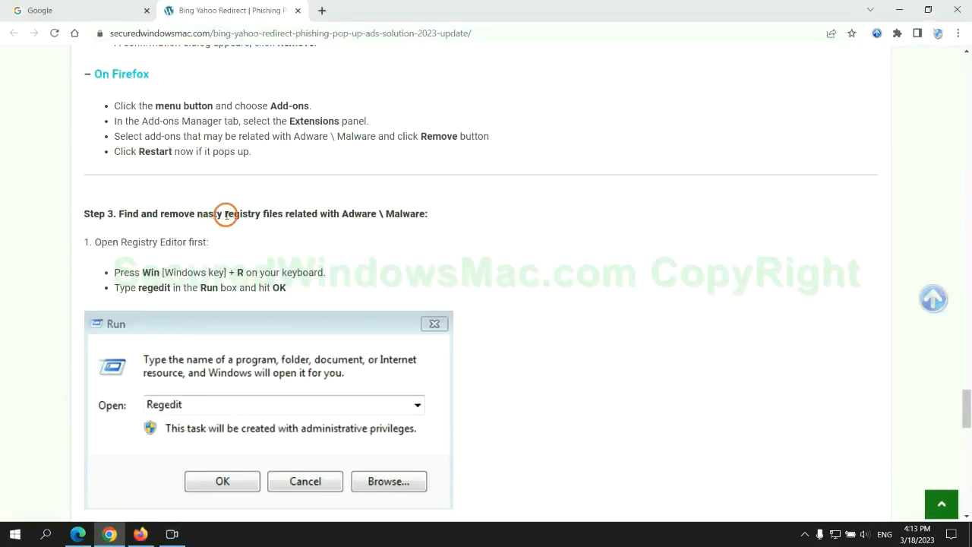
# Step: Scroll the tutorial down to Step 3's Registry Editor instructions
pyautogui.scroll(-3)
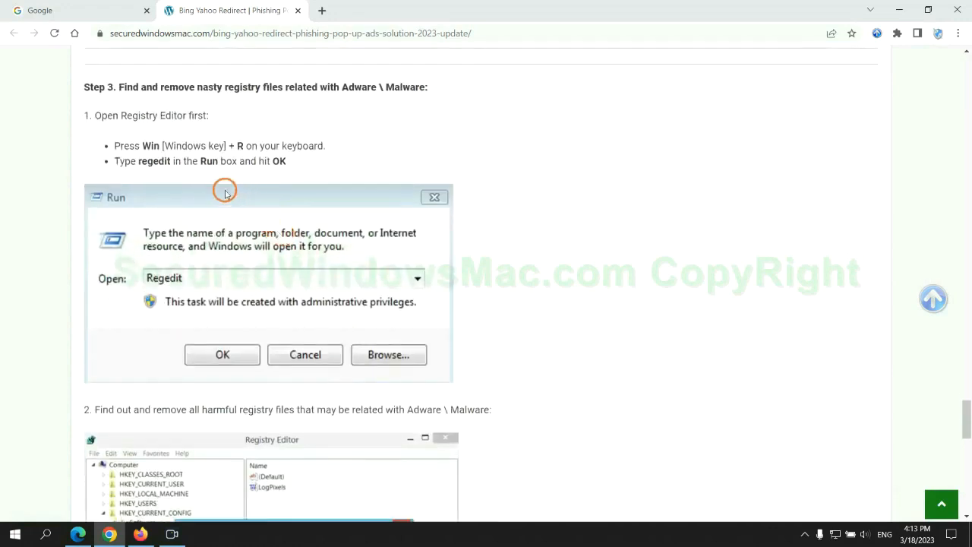
pyautogui.moveTo(197, 176)
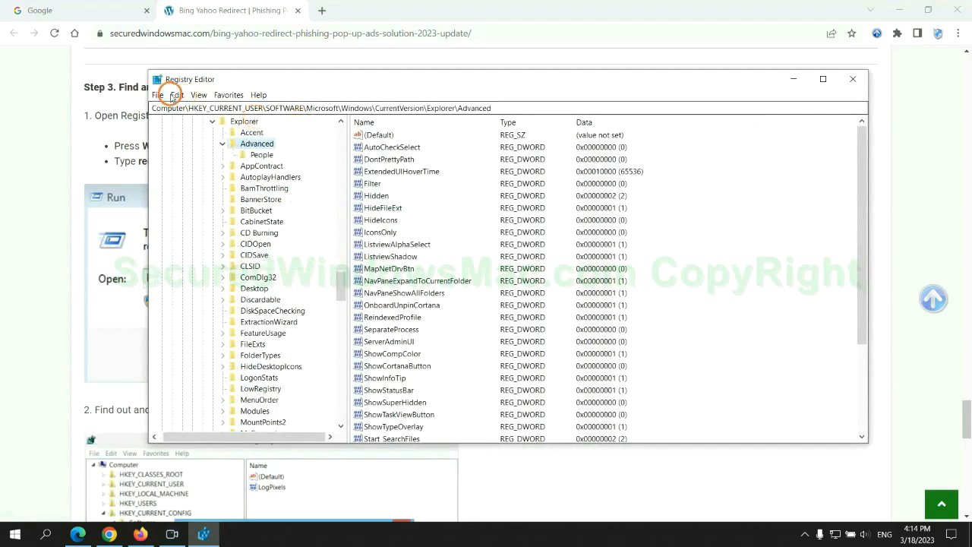
# Step: Search the registry for 'Apps' and right-click the found StoreAppsOnTaskbar value
pyautogui.click(176, 94)
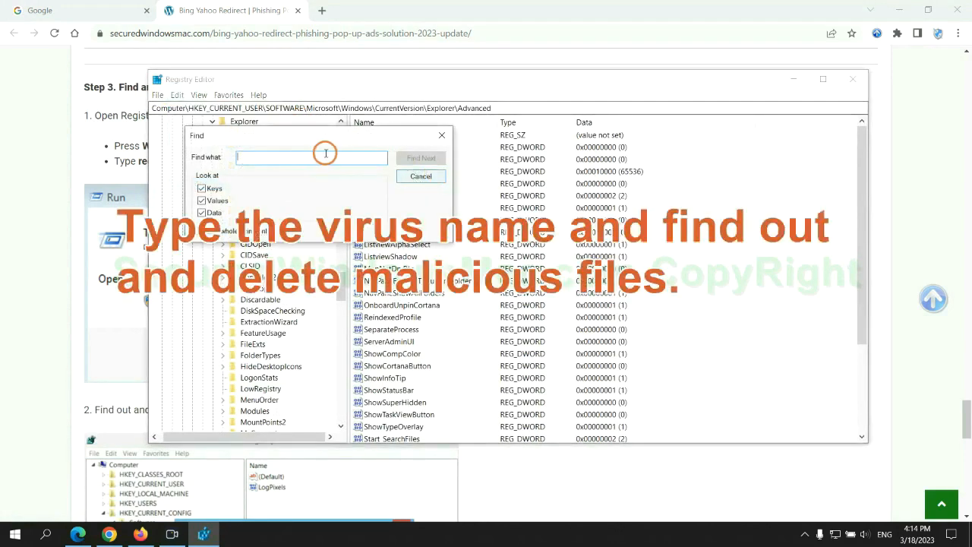
pyautogui.write('Apps')
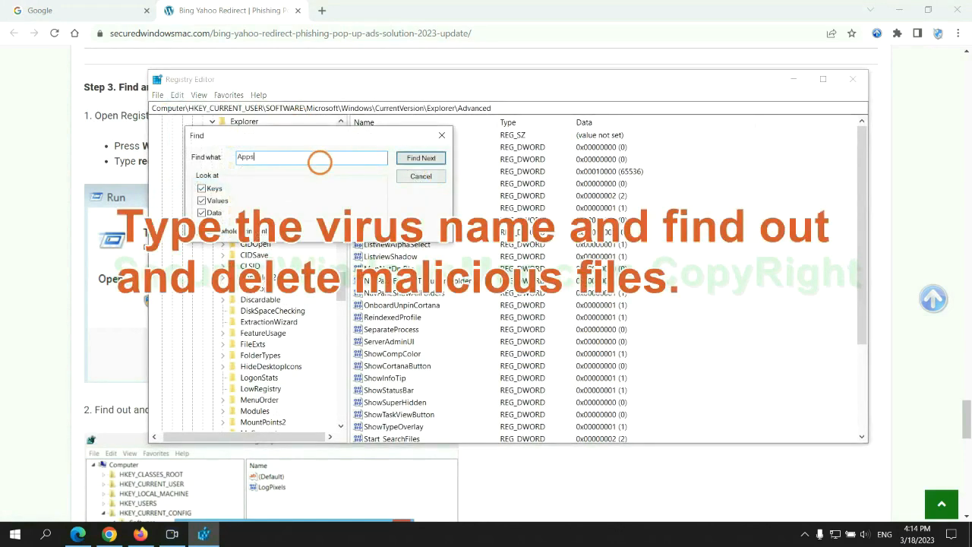
pyautogui.click(420, 157)
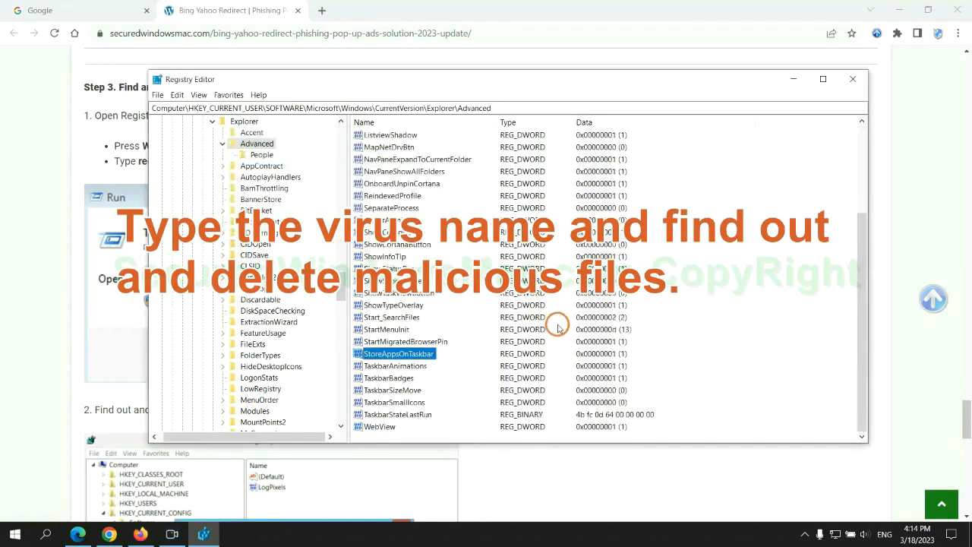
pyautogui.rightClick(397, 353)
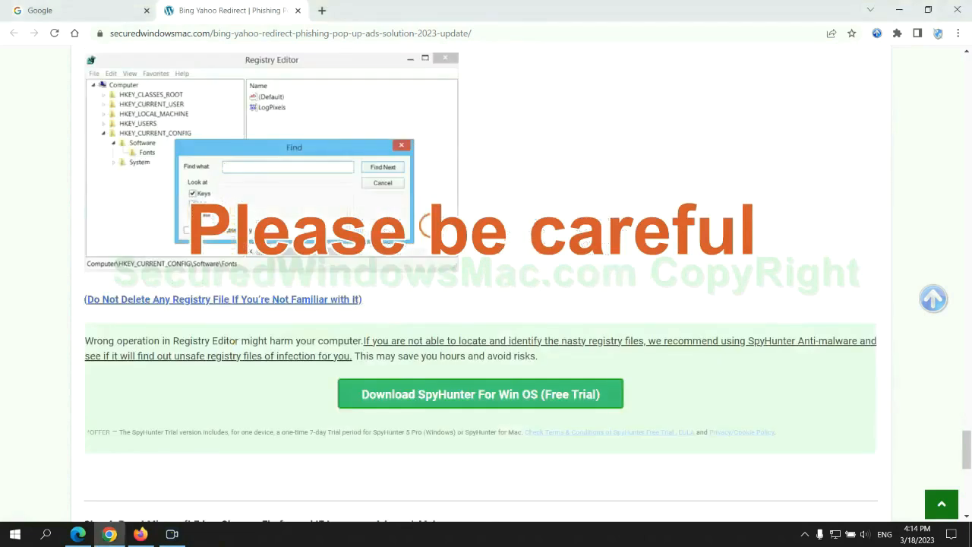
# Step: Scroll past the SpyHunter recommendation to Step 4 on resetting Edge, Chrome, Firefox and IE
pyautogui.scroll(-3)
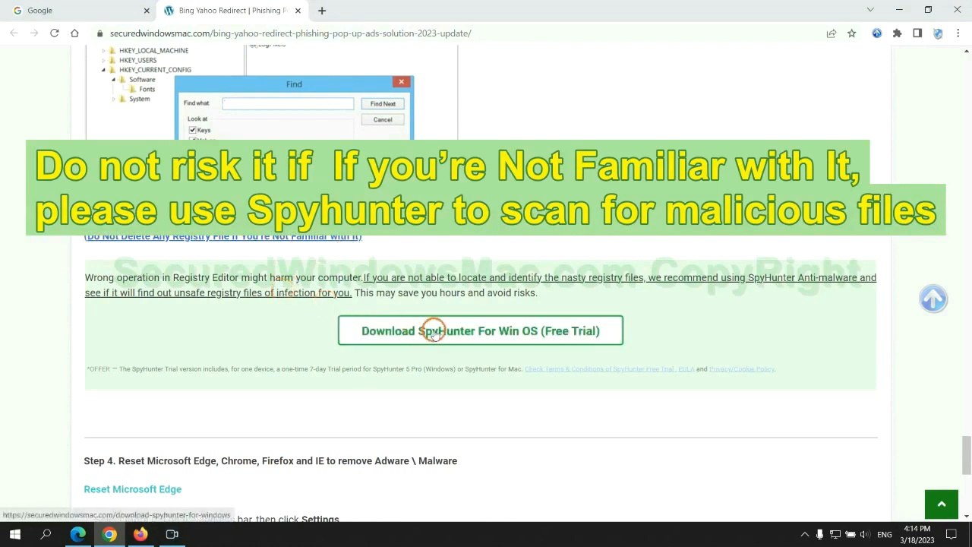
pyautogui.scroll(-3)
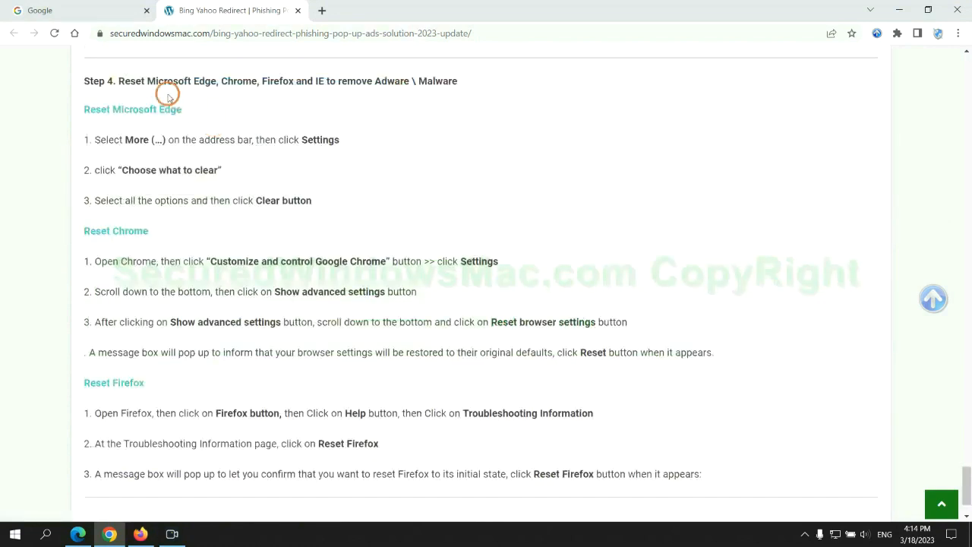
pyautogui.doubleClick(131, 81)
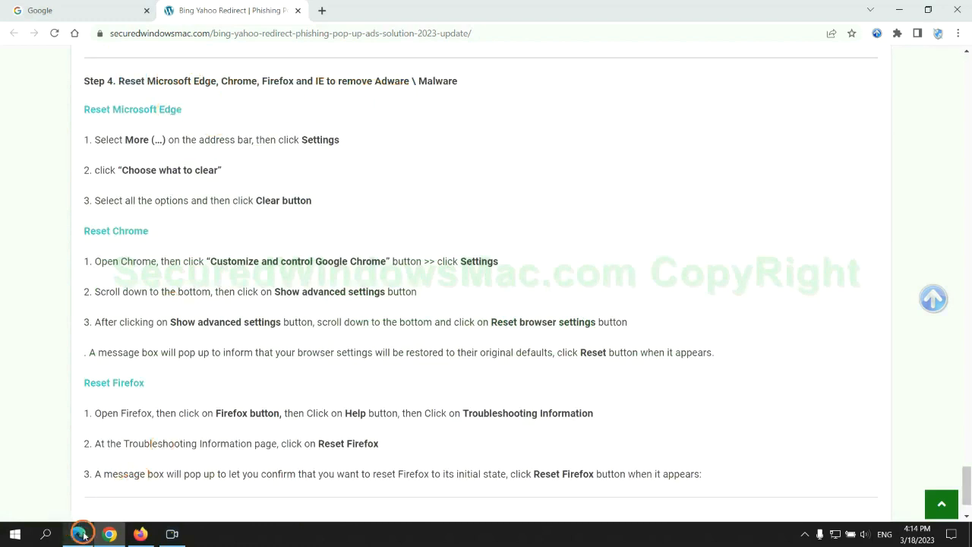
# Step: Clear Edge's browsing history, downloads, cookies and cached files for all time via Privacy settings
pyautogui.click(920, 35)
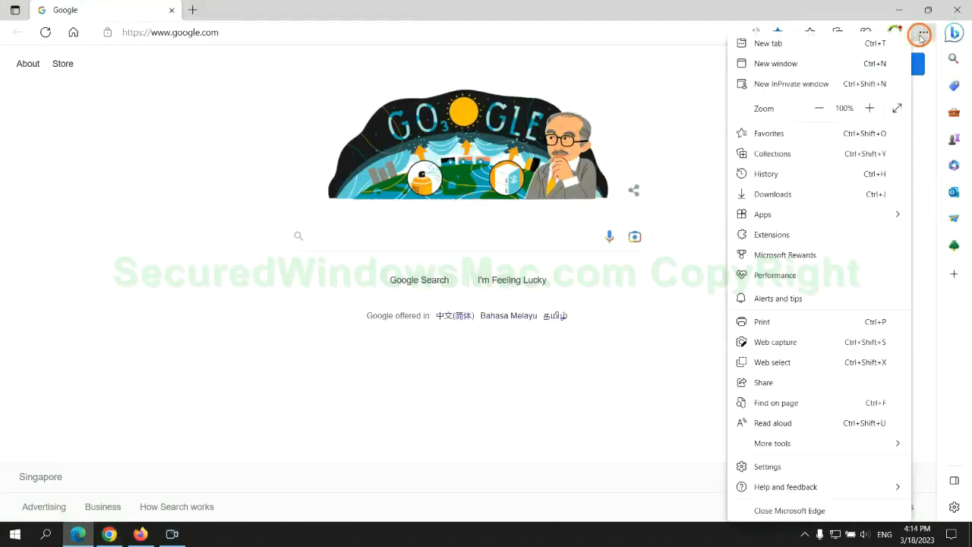
pyautogui.click(767, 466)
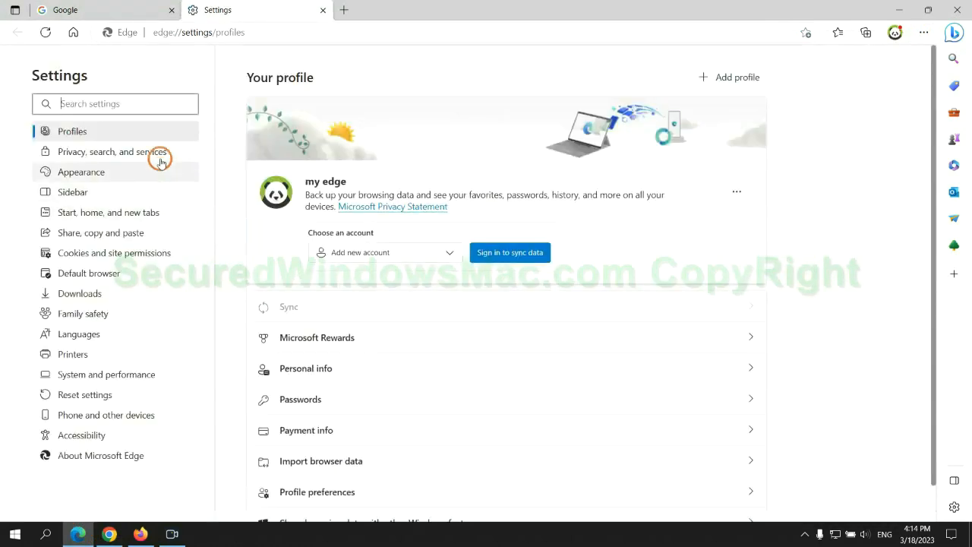
pyautogui.click(112, 151)
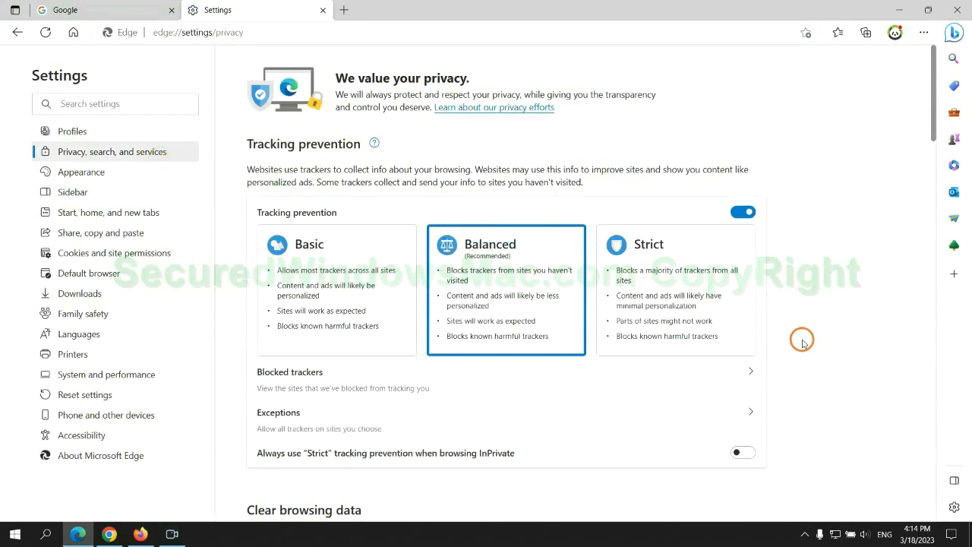
pyautogui.scroll(-3)
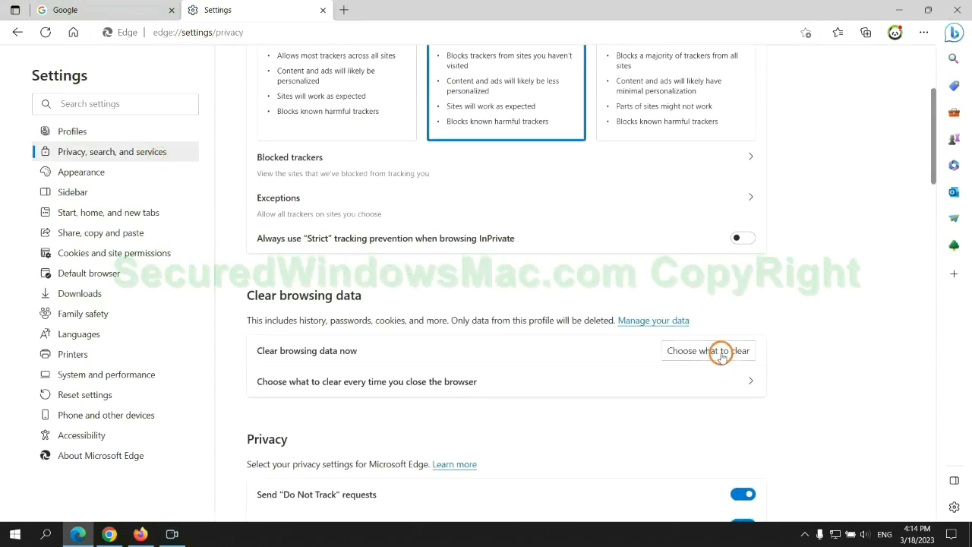
pyautogui.click(707, 350)
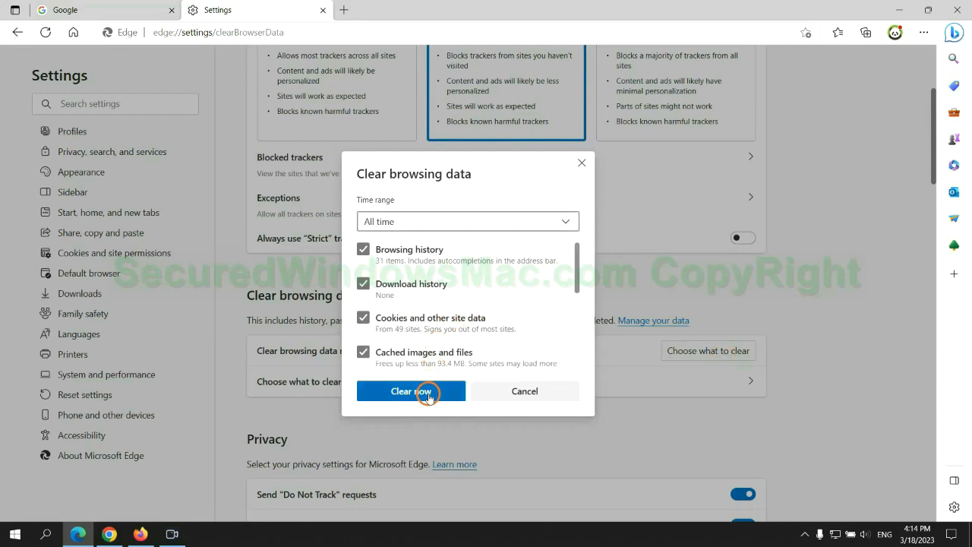
pyautogui.click(411, 391)
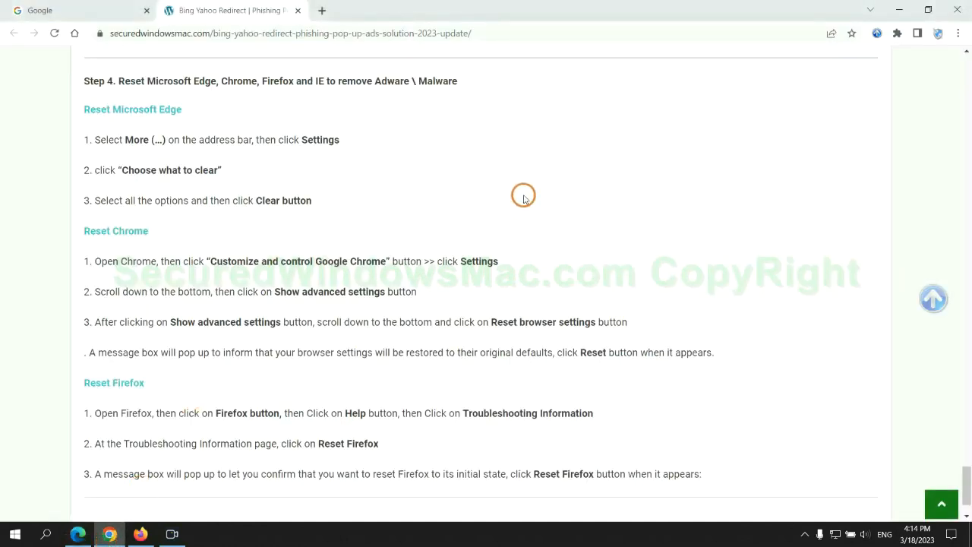
# Step: Search Chrome settings for 'reset' and restore settings to their original defaults
pyautogui.click(956, 34)
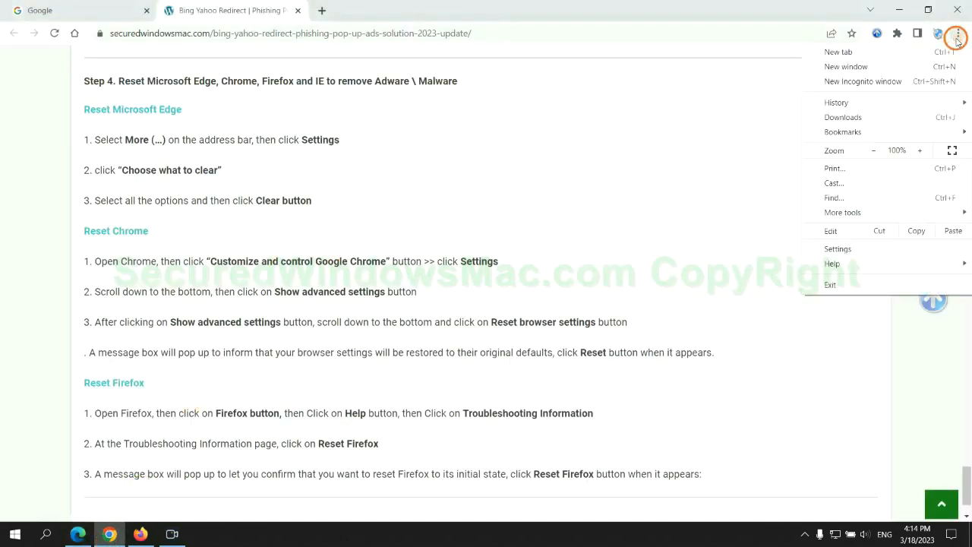
pyautogui.click(837, 248)
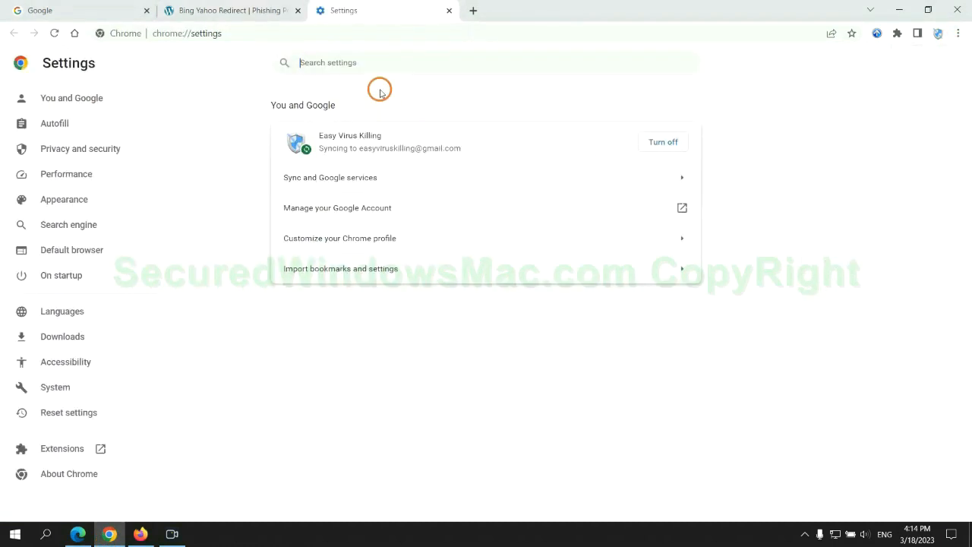
pyautogui.write('reset')
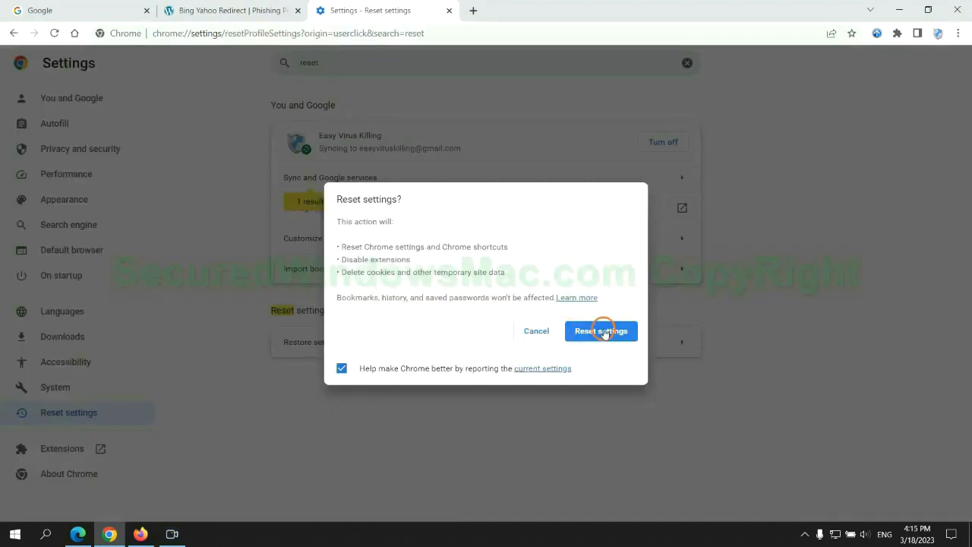
pyautogui.click(600, 331)
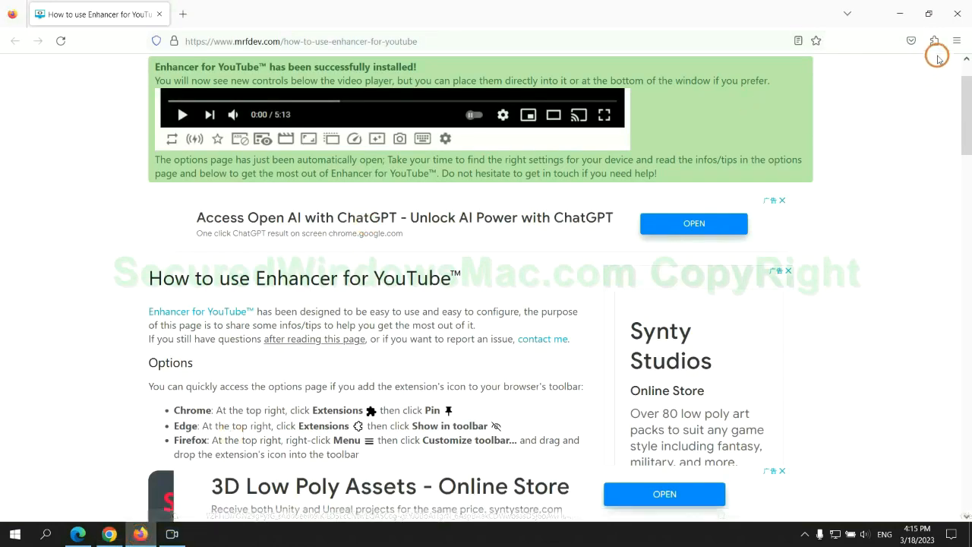
# Step: Reach Firefox's Troubleshooting Information page through Help and start Refresh Firefox
pyautogui.click(956, 41)
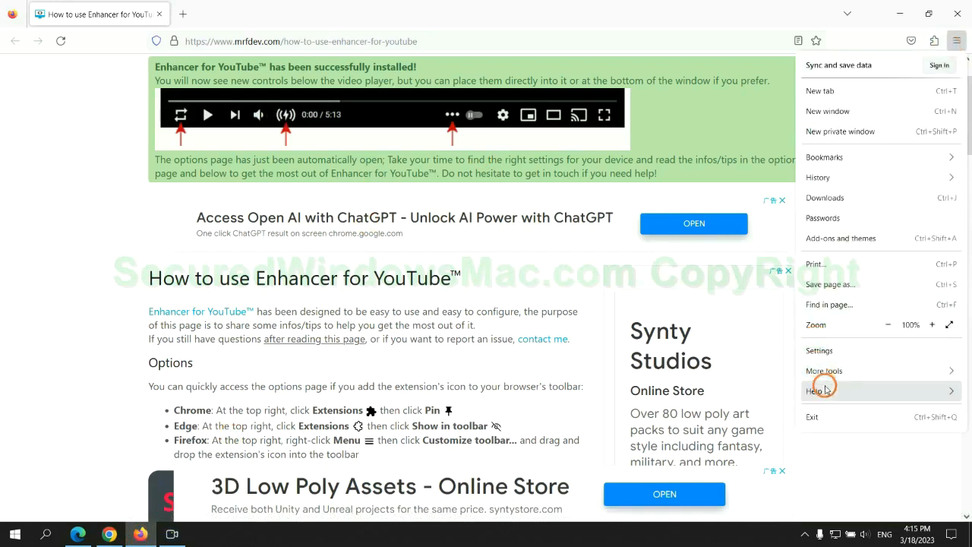
pyautogui.click(817, 390)
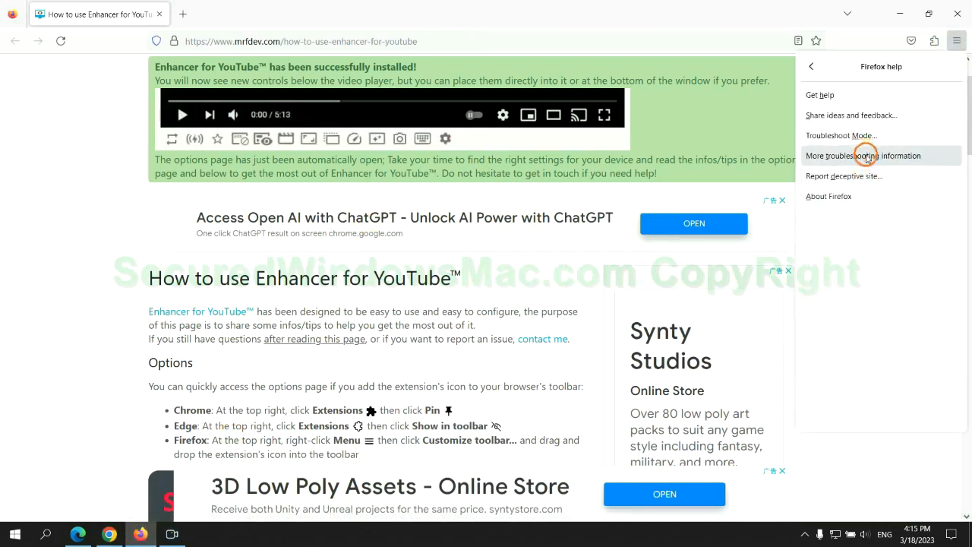
pyautogui.click(863, 155)
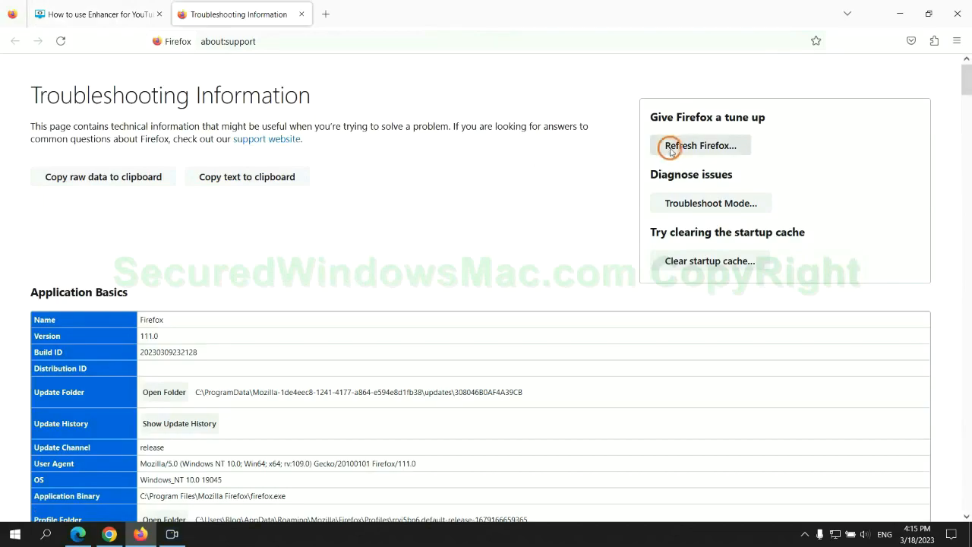
pyautogui.click(700, 145)
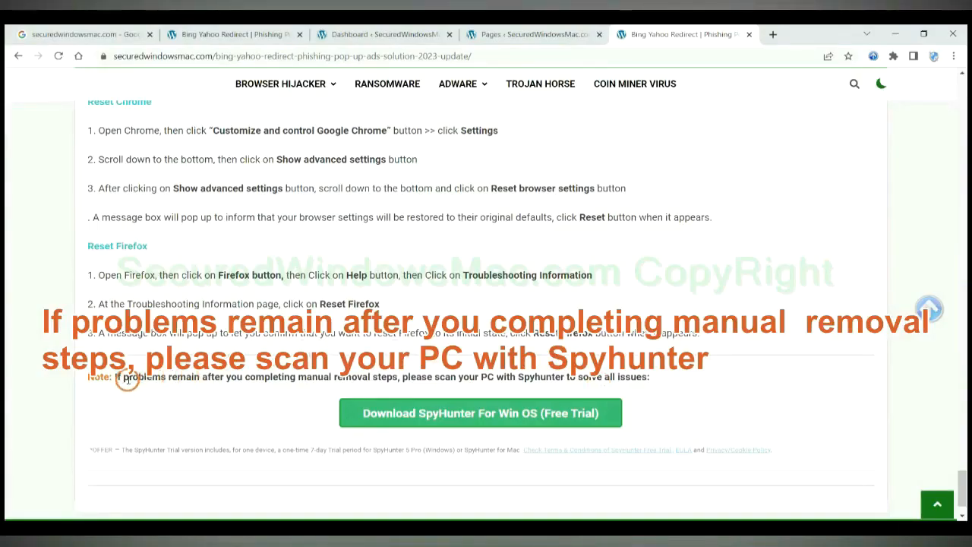
# Step: Highlight 'If problems remain' in the tutorial's closing SpyHunter note
pyautogui.moveTo(114, 376); pyautogui.dragTo(205, 377)
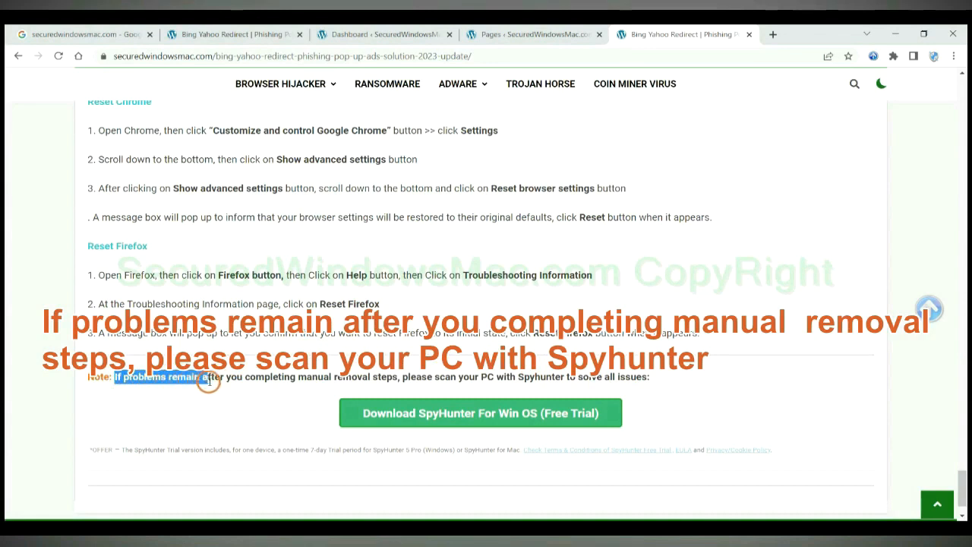